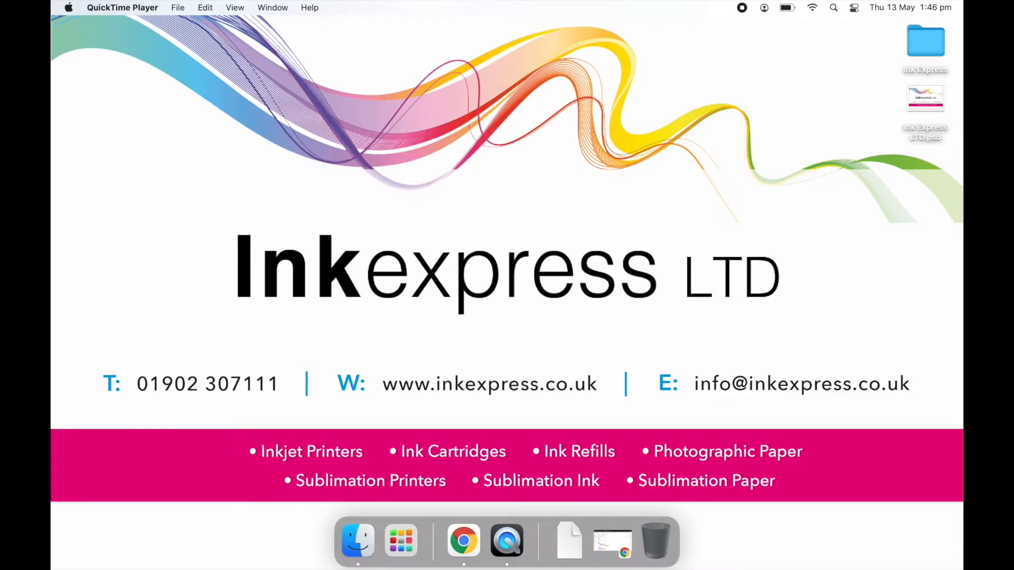
Download the IE_InktecSublinova_EPSON_ET2710.icm attachment from the Ink Express email in Chrome.
{"action": "left_click", "coordinate": [463, 540]}
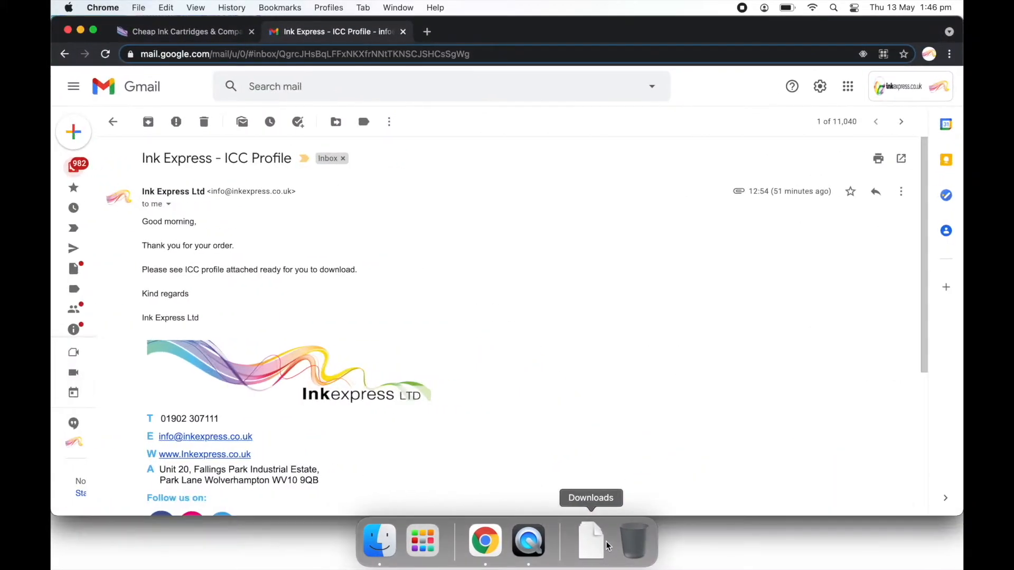
{"action": "scroll", "scroll_direction": "down", "scroll_amount": 3}
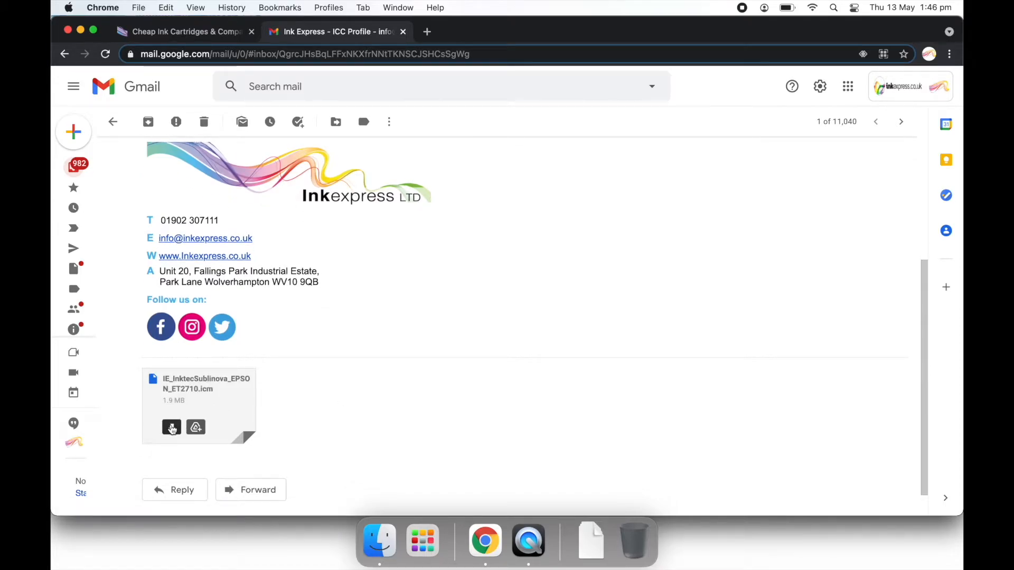
{"action": "left_click", "coordinate": [171, 427]}
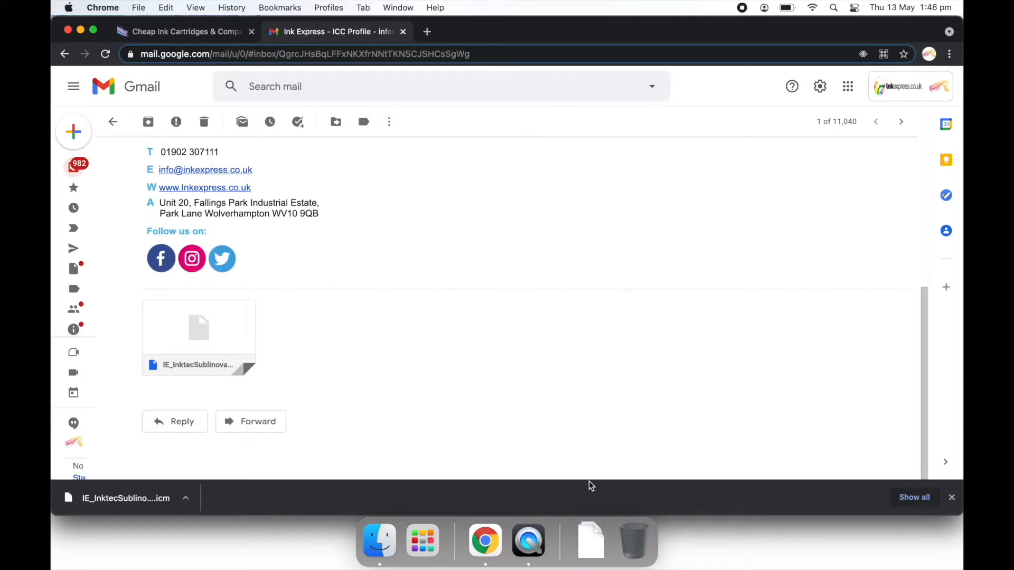
Open the Downloads folder from the Dock and select IE_InktecSublinova_EPSON_ET2710.icm.
{"action": "right_click", "coordinate": [589, 540]}
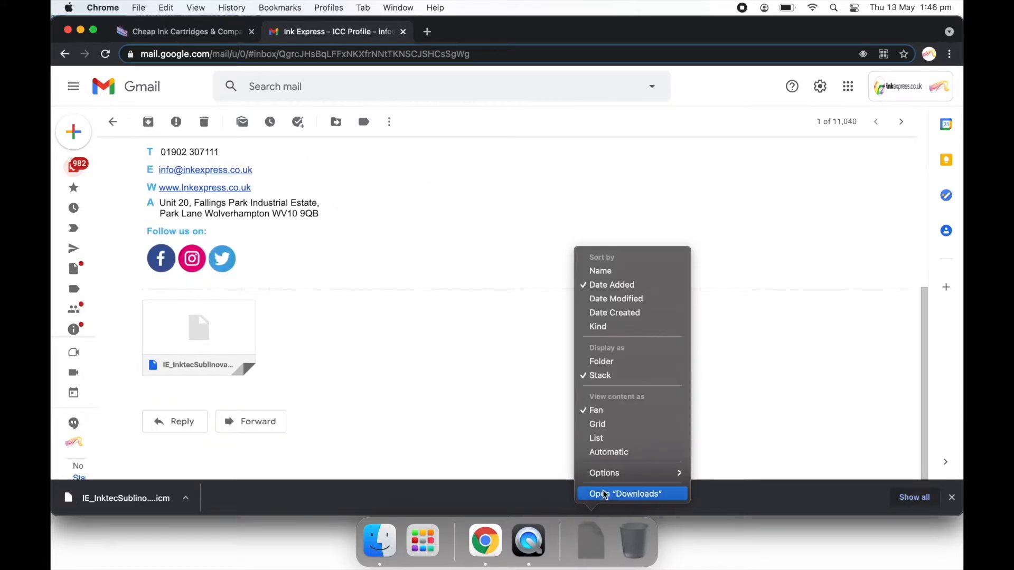
{"action": "left_click", "coordinate": [625, 494]}
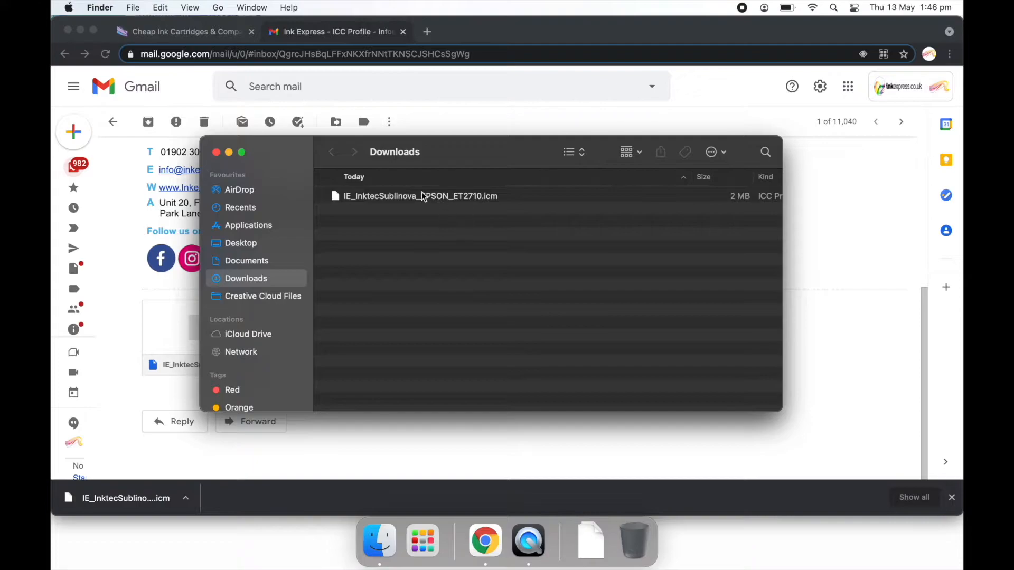
{"action": "left_click", "coordinate": [420, 196]}
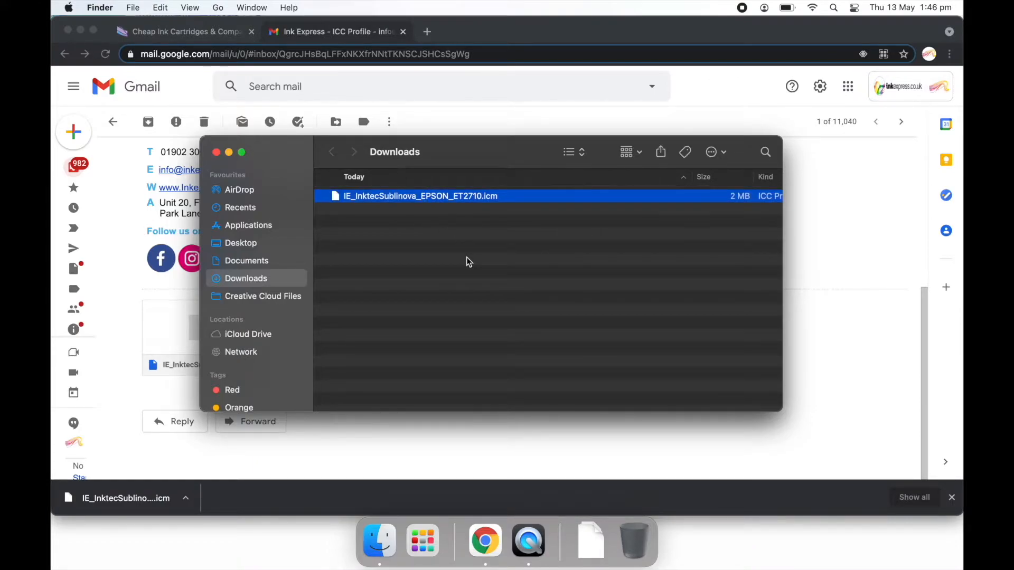
{"action": "mouse_move", "coordinate": [444, 264]}
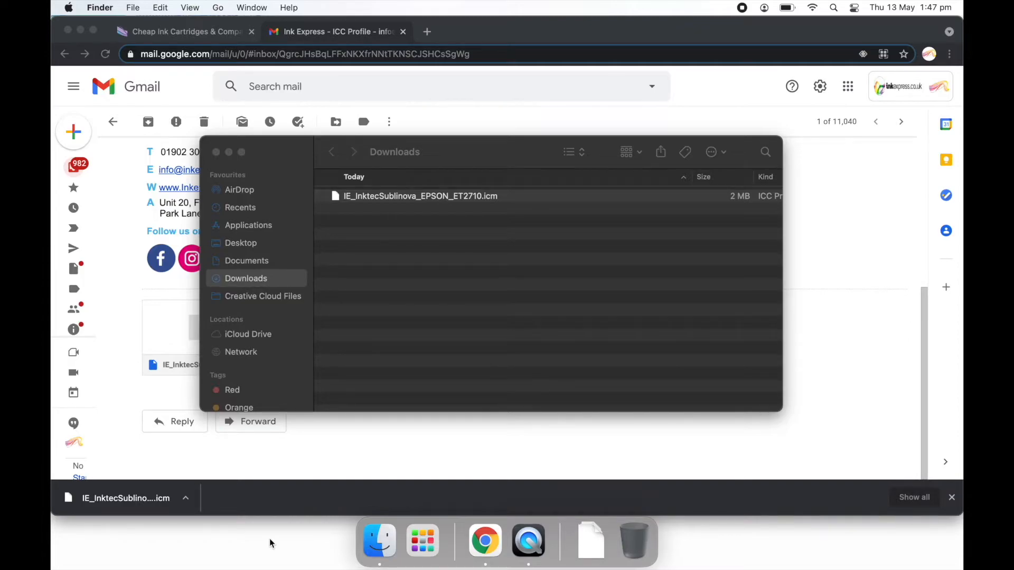
{"action": "left_click", "coordinate": [217, 7]}
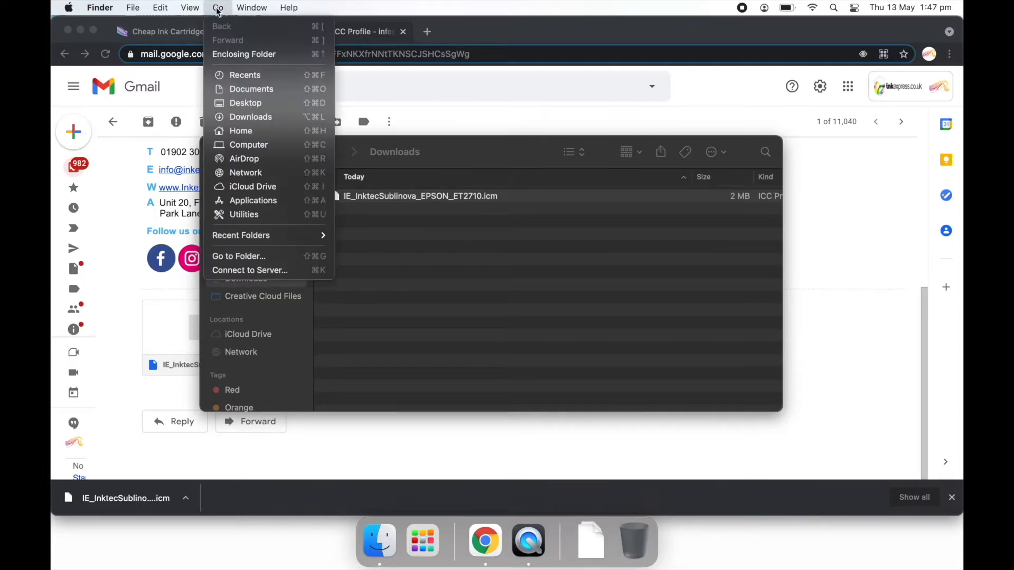
Navigate from Computer through Macintosh HD, Library and ColorSync into Profiles.
{"action": "left_click", "coordinate": [249, 145]}
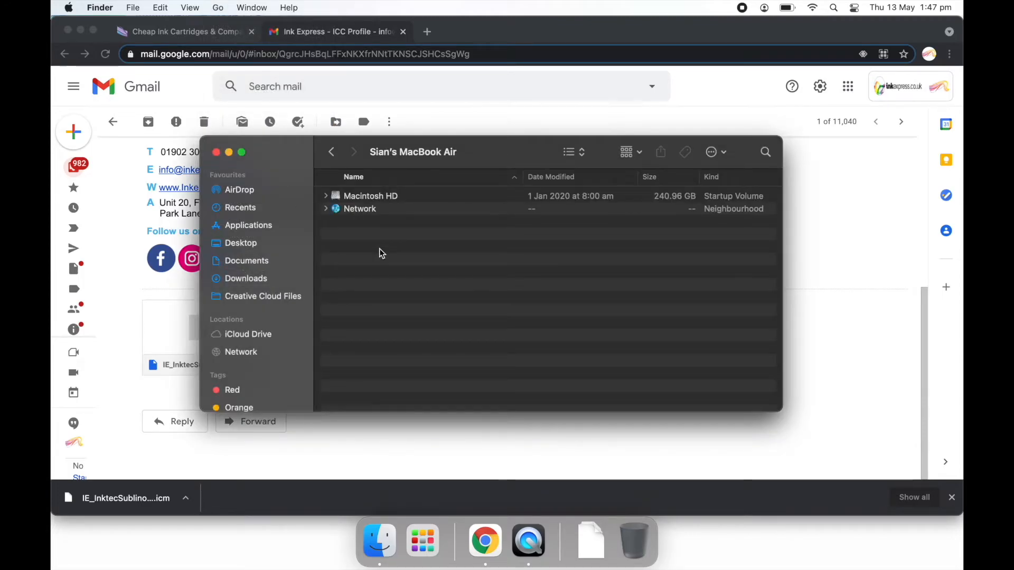
{"action": "double_click", "coordinate": [371, 196]}
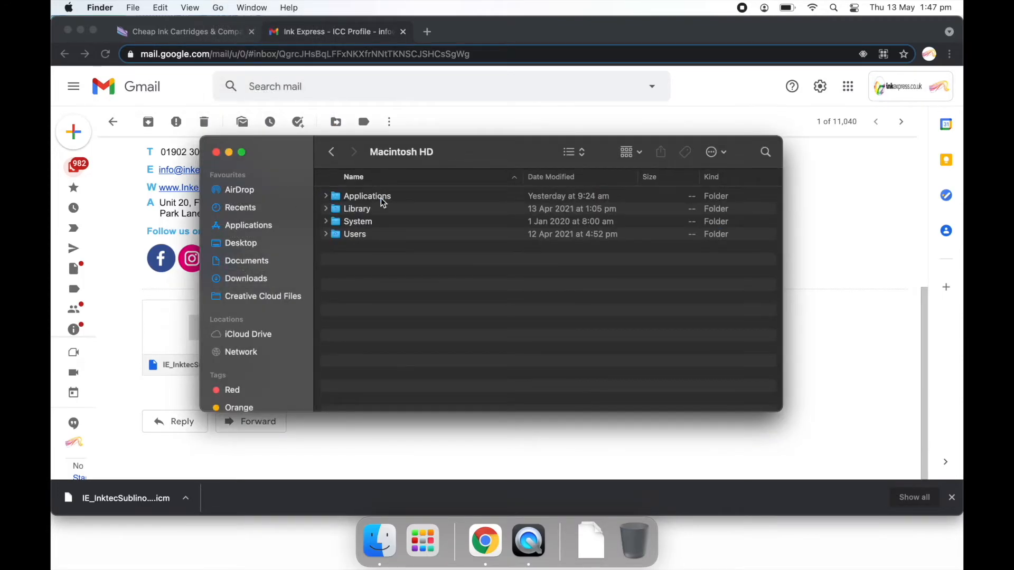
{"action": "double_click", "coordinate": [356, 208]}
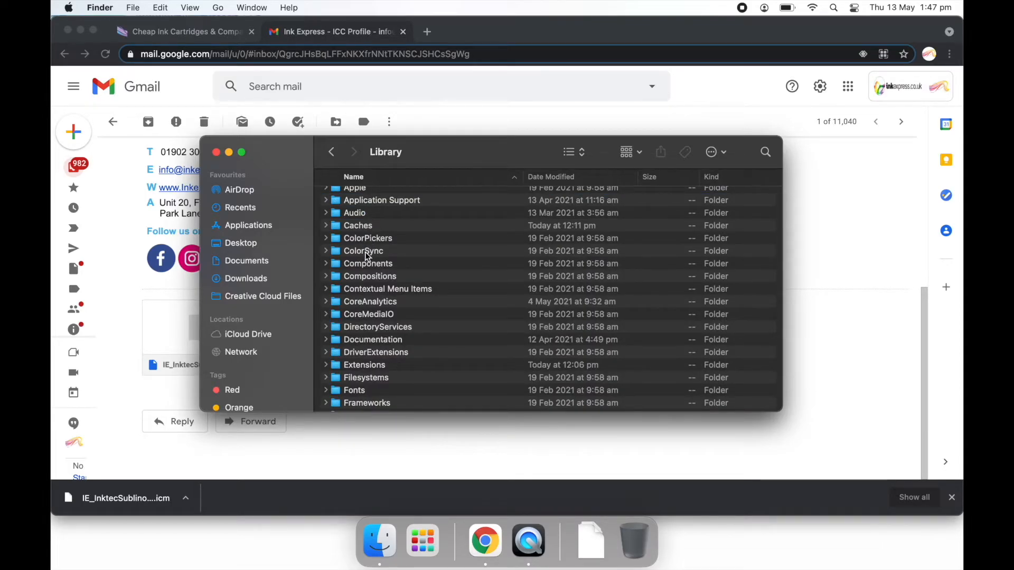
{"action": "double_click", "coordinate": [363, 251]}
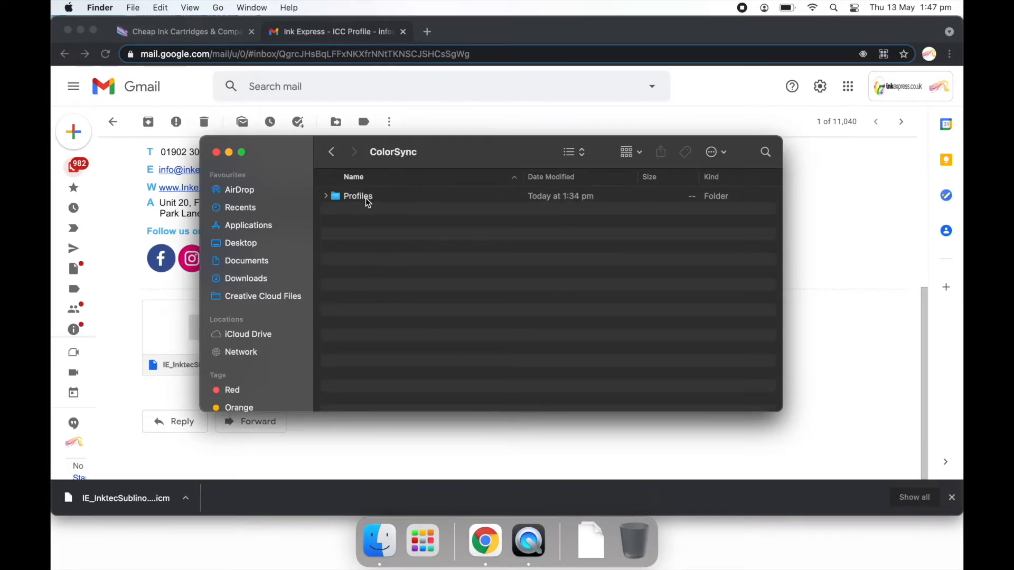
{"action": "double_click", "coordinate": [357, 196]}
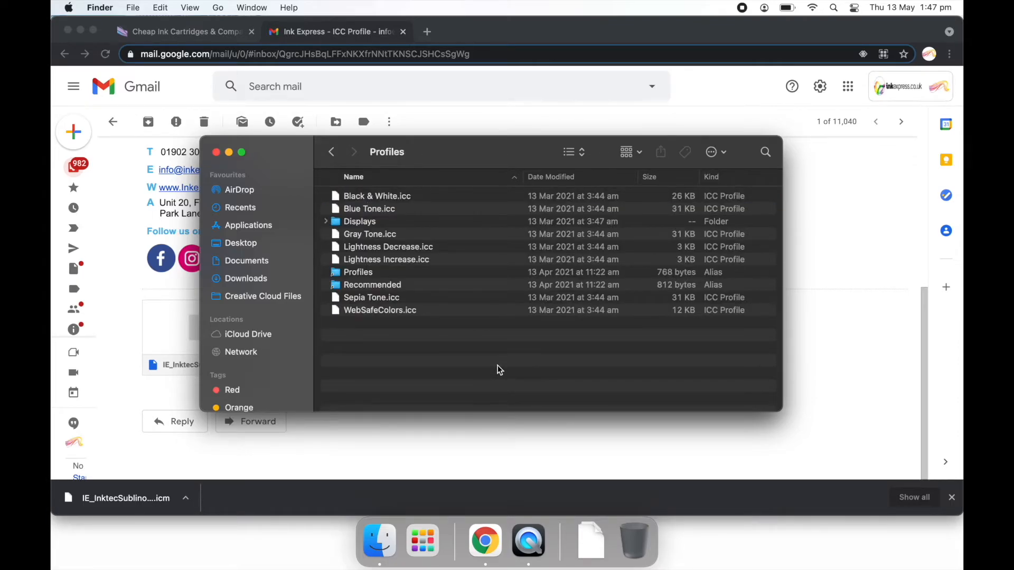
{"action": "mouse_move", "coordinate": [513, 374]}
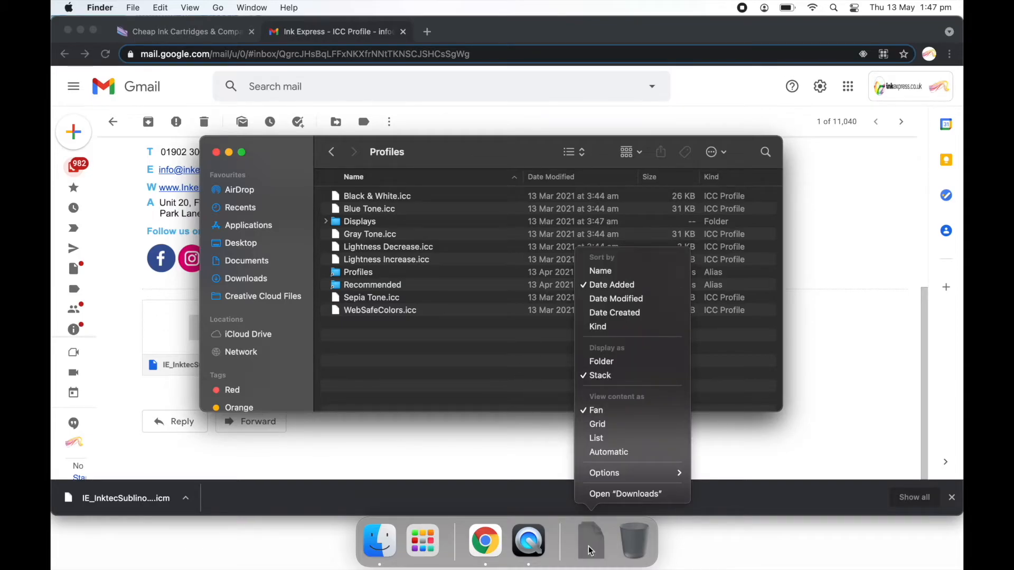
Move the .icm profile from a second Downloads window into Profiles, authorising as administrator.
{"action": "left_click", "coordinate": [624, 493]}
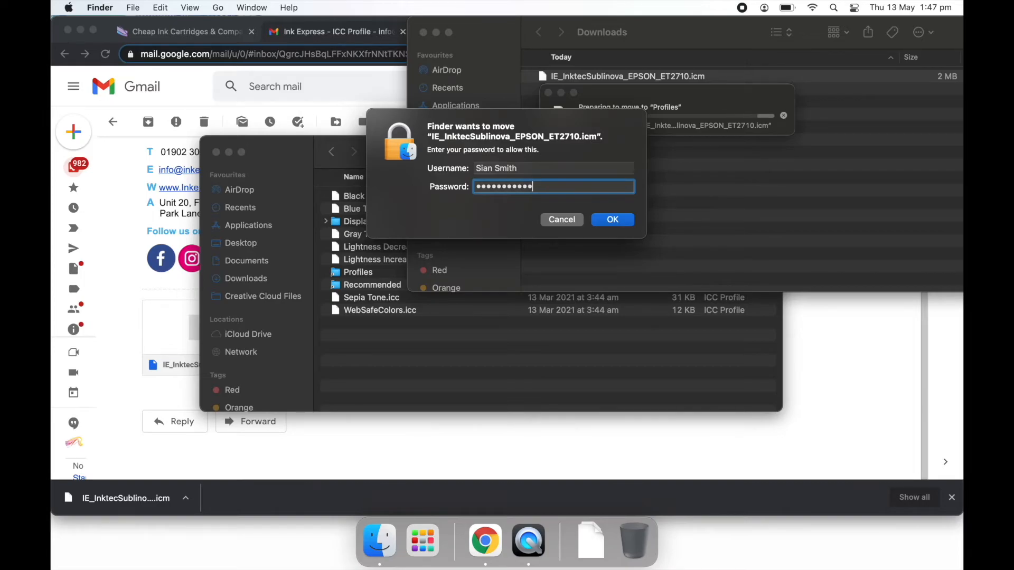
{"action": "left_click", "coordinate": [613, 219]}
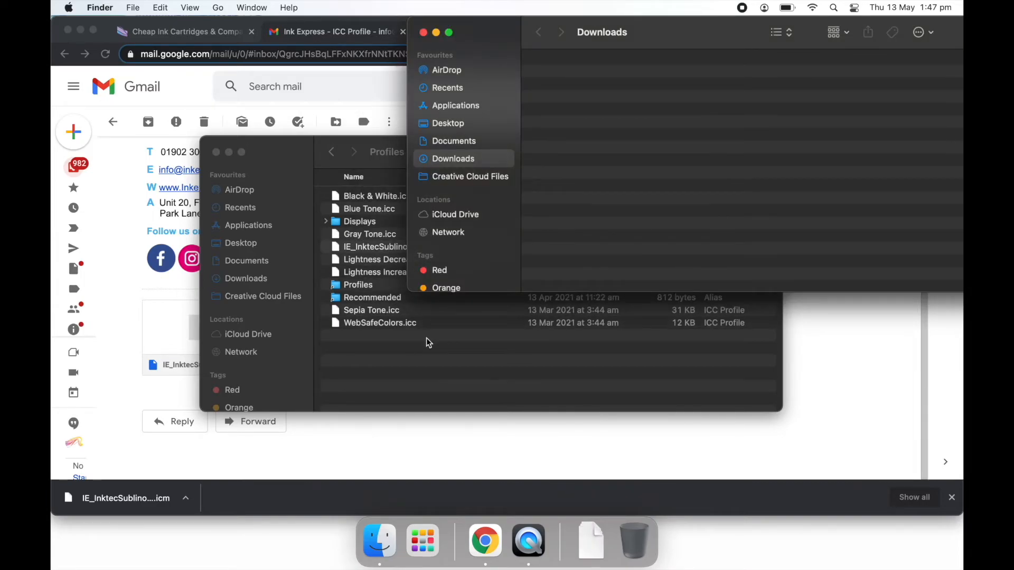